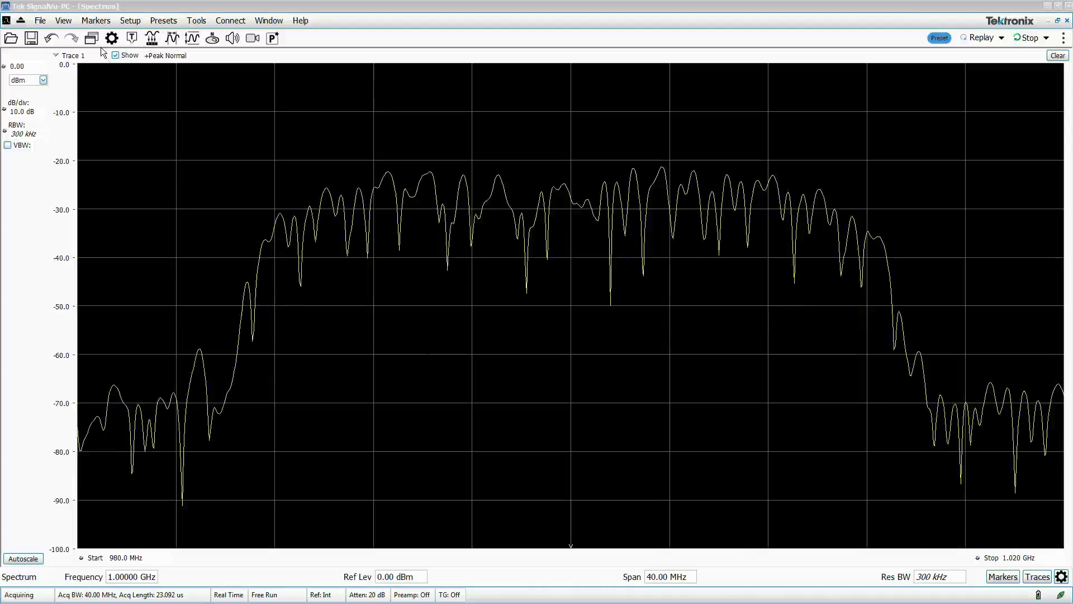
Step: Add GP Digital Modulation displays — Constellation, Signal Quality and Symbol Table — alongside the spectrum
click(91, 38)
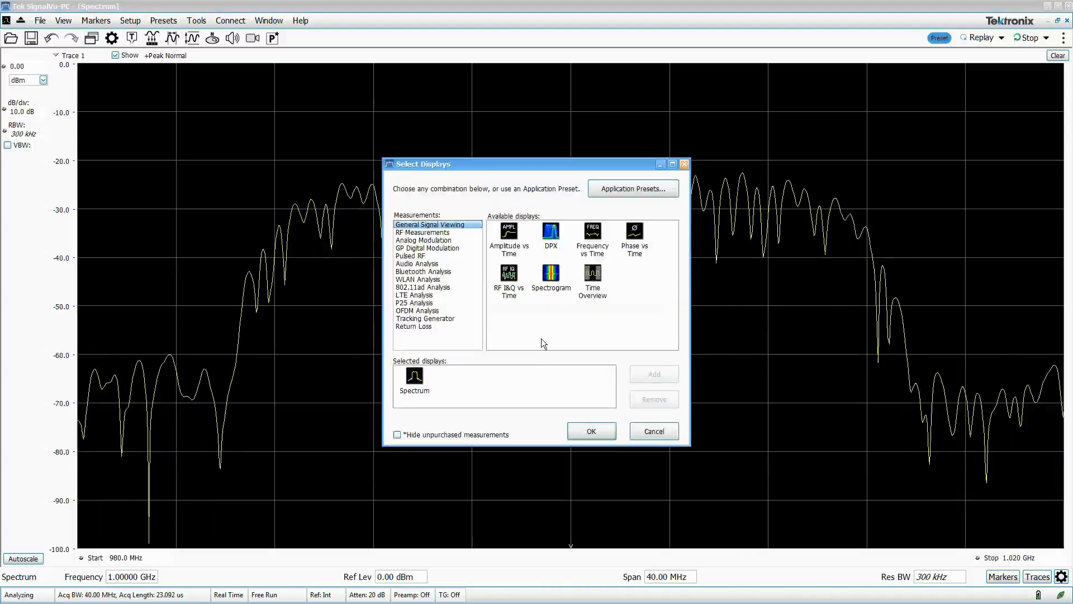
click(428, 248)
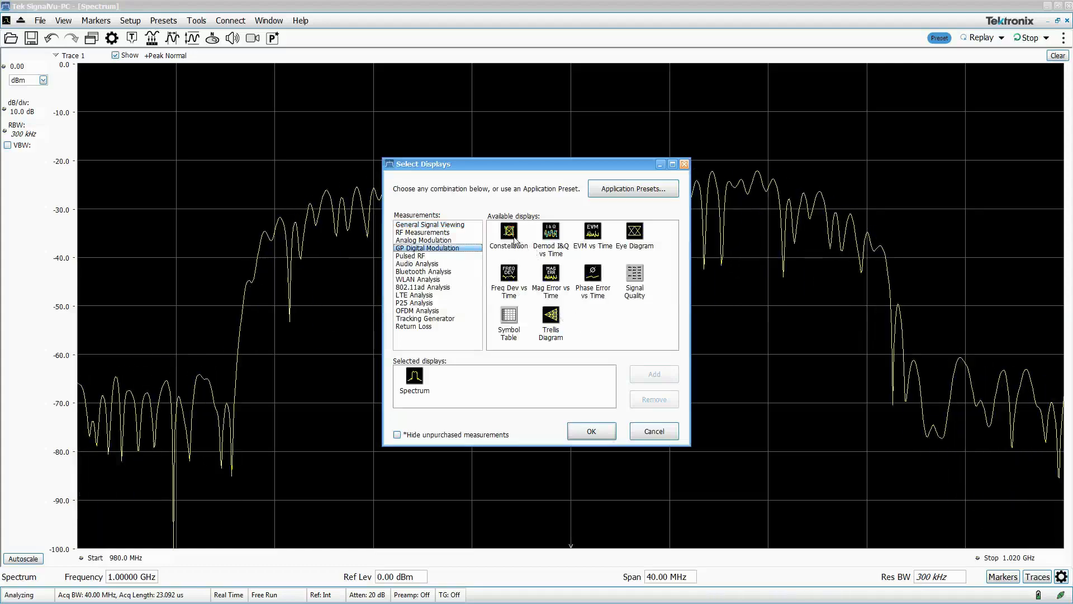
double_click(508, 231)
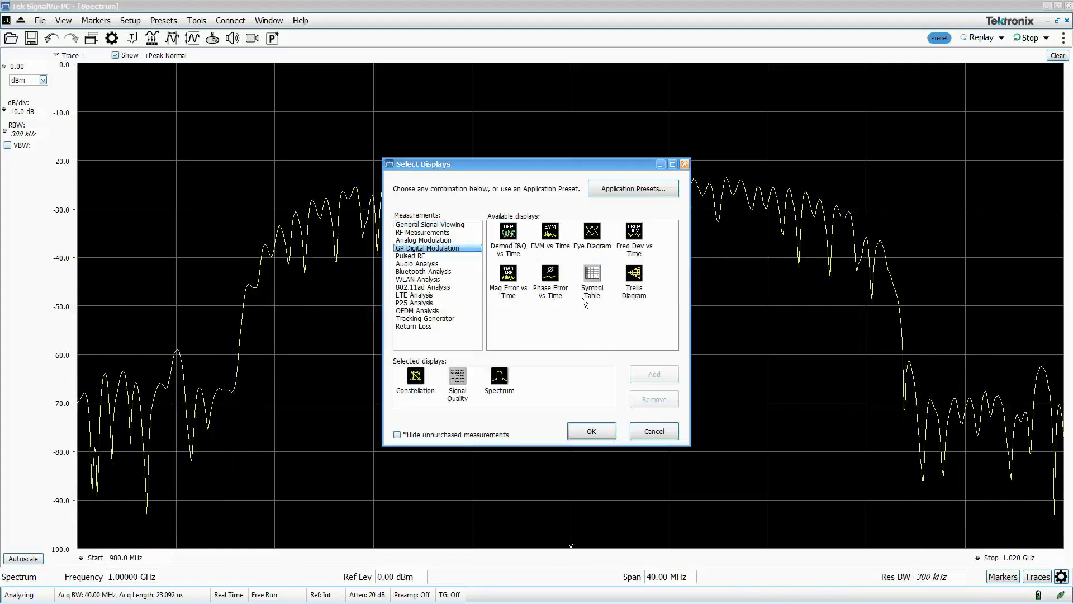
click(591, 431)
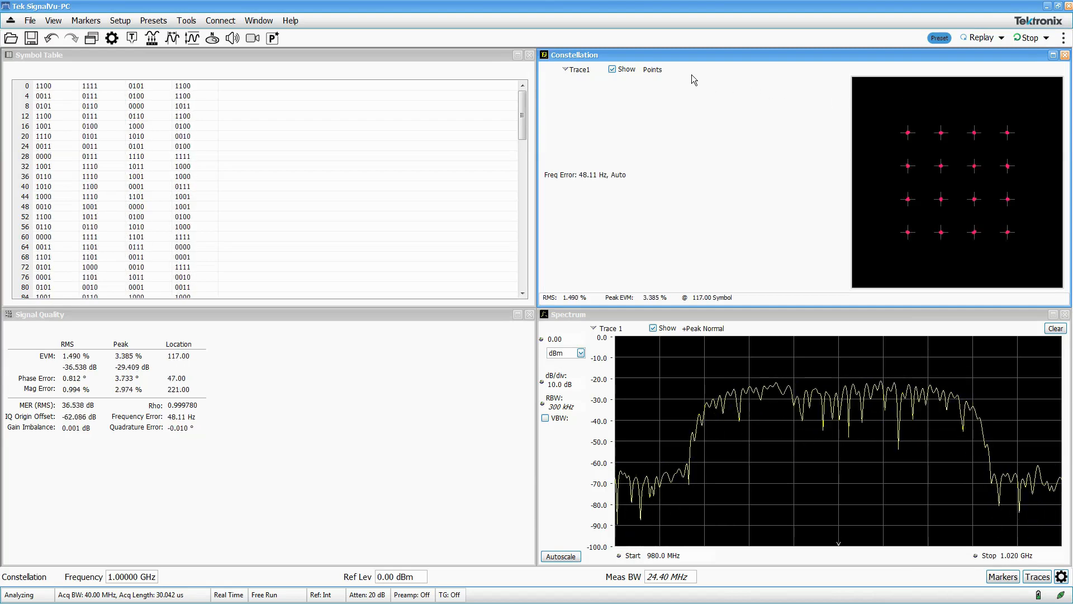
Step: Hide and re-show the Constellation trace, letting demodulation revert to default QPSK settings
click(612, 69)
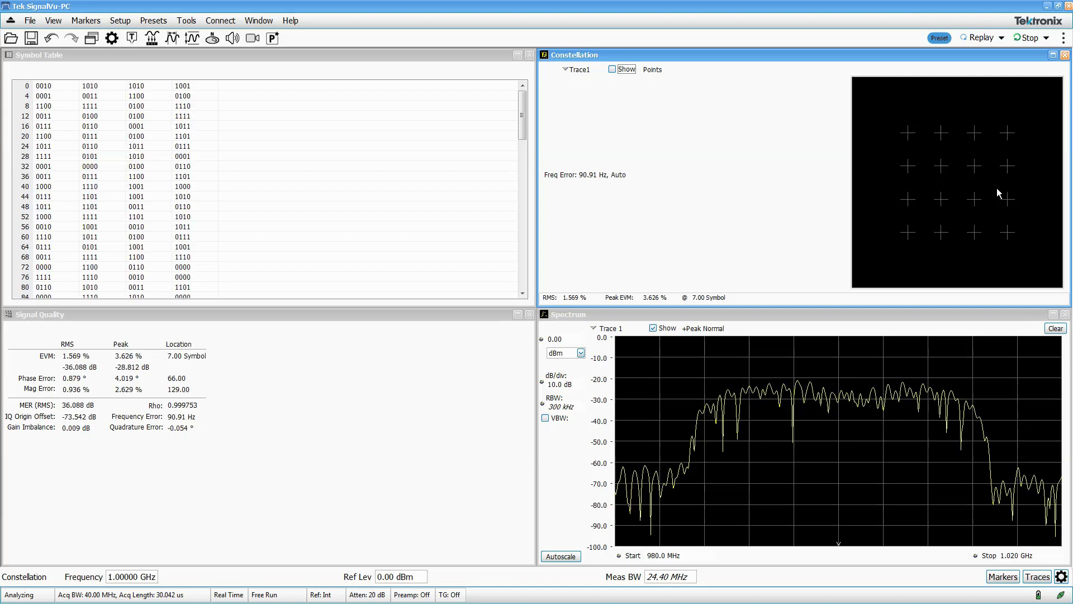
click(613, 70)
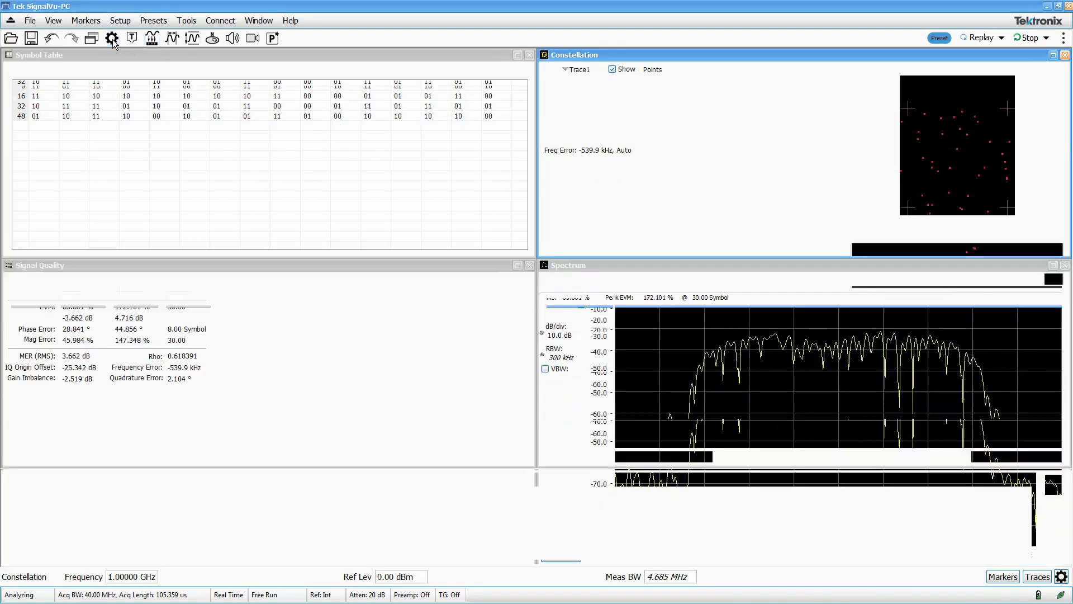
Step: Set the modulation type to 16QAM at 20 MHz symbol rate and review the measurement filter
click(112, 38)
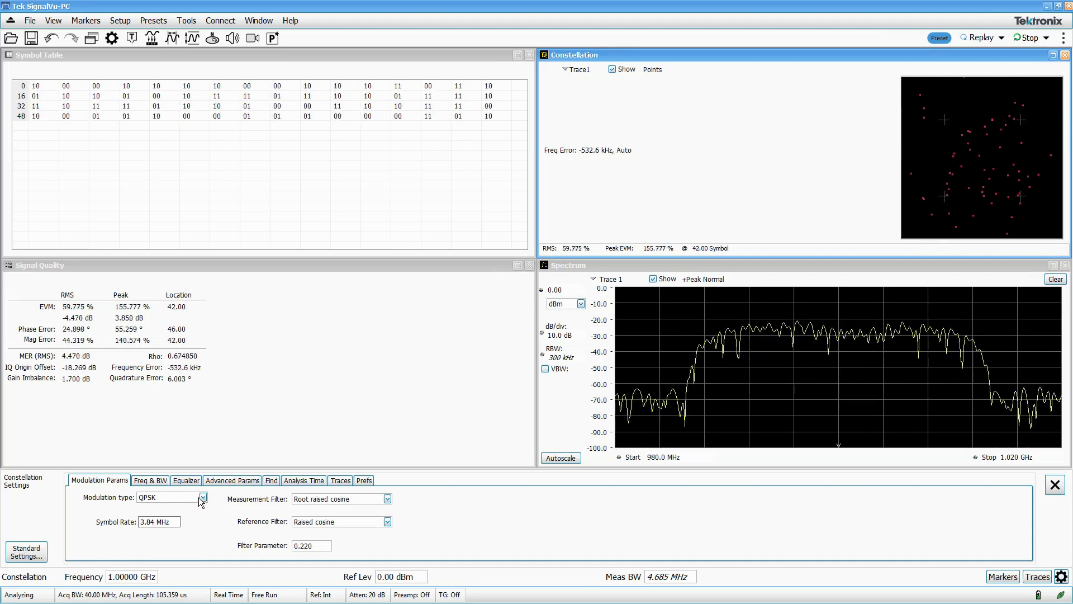
click(202, 497)
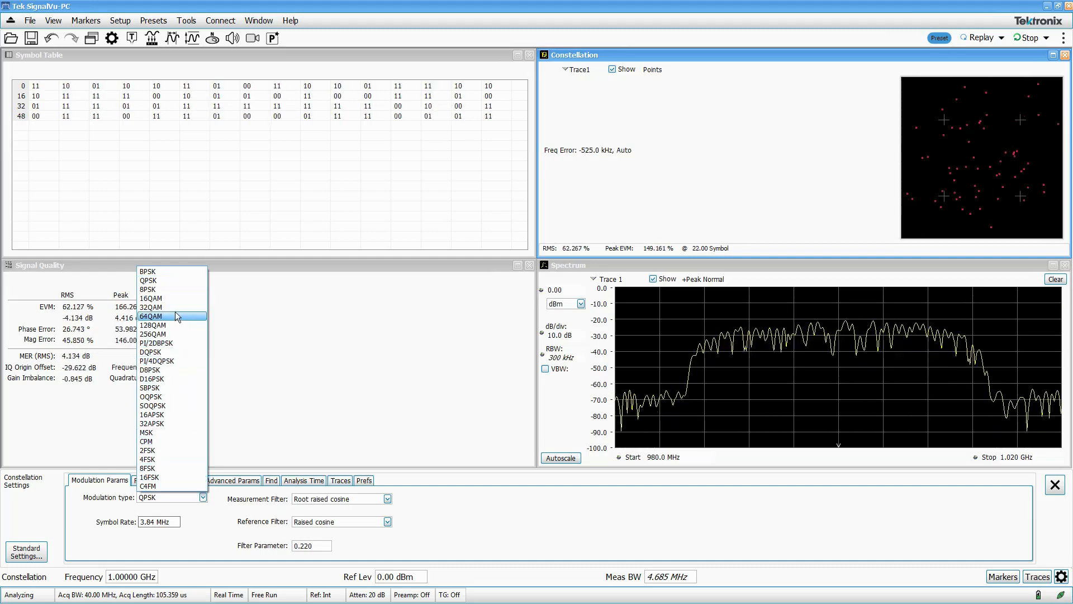
click(151, 297)
text(20)
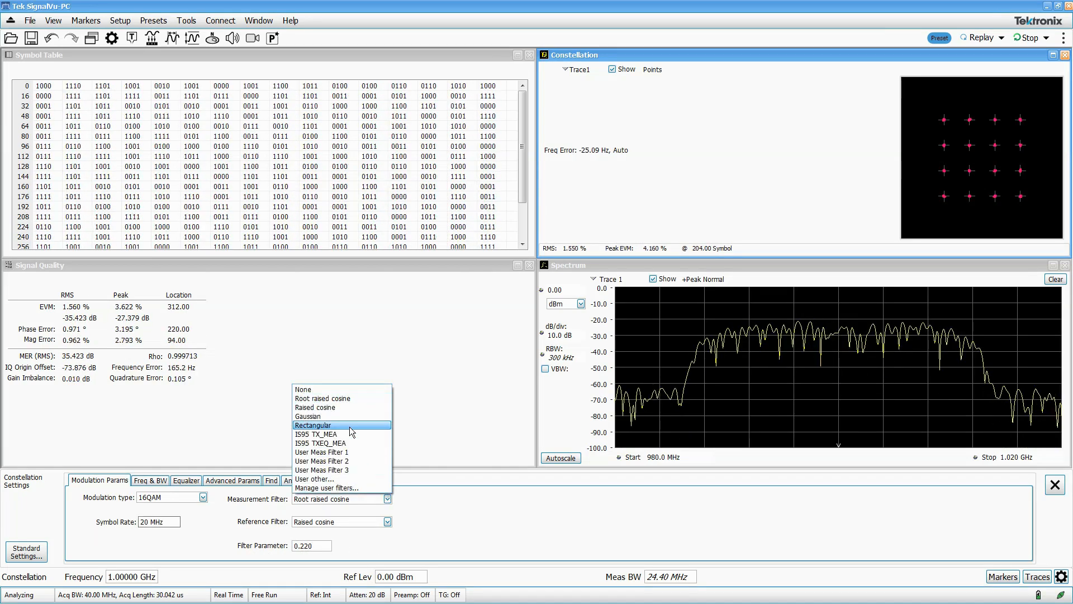
click(385, 522)
text(0.350)
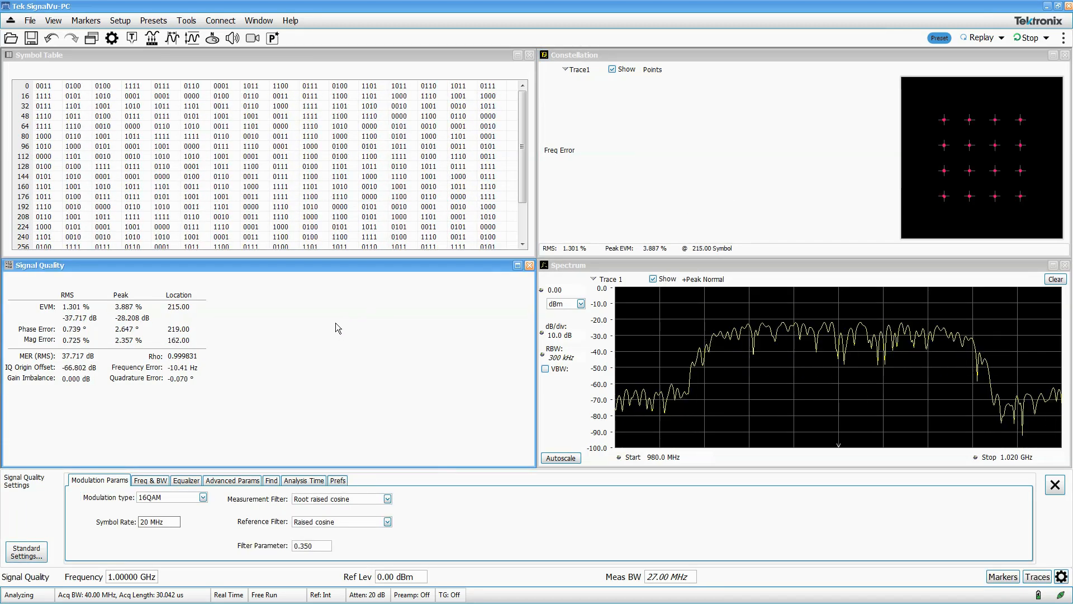
Step: Stop acquisition to inspect Signal Quality with filter parameter 0.350, then resume running
click(1034, 38)
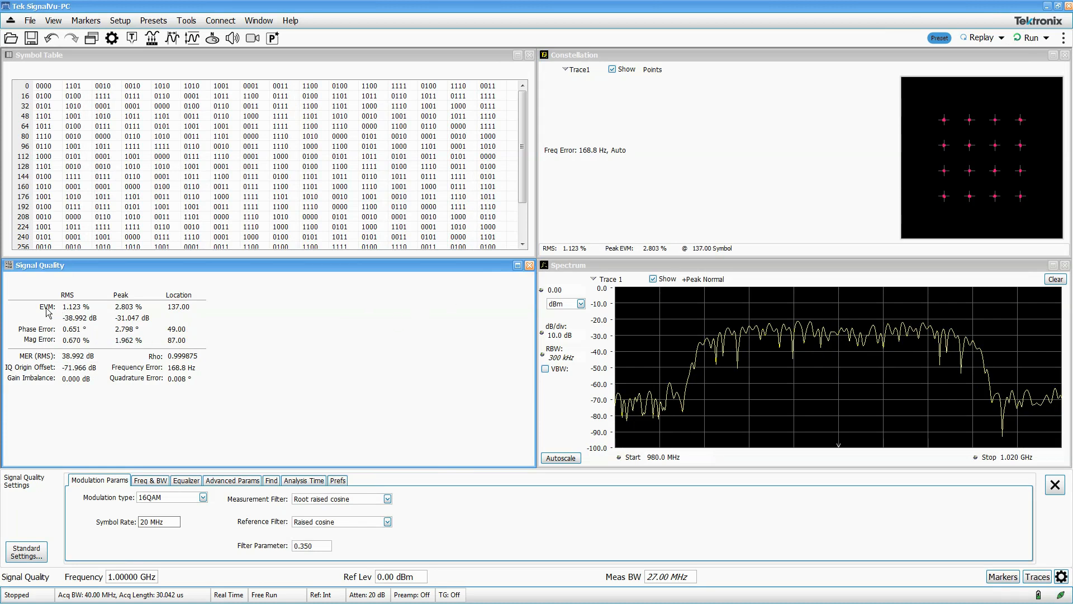
mouse_move(178, 309)
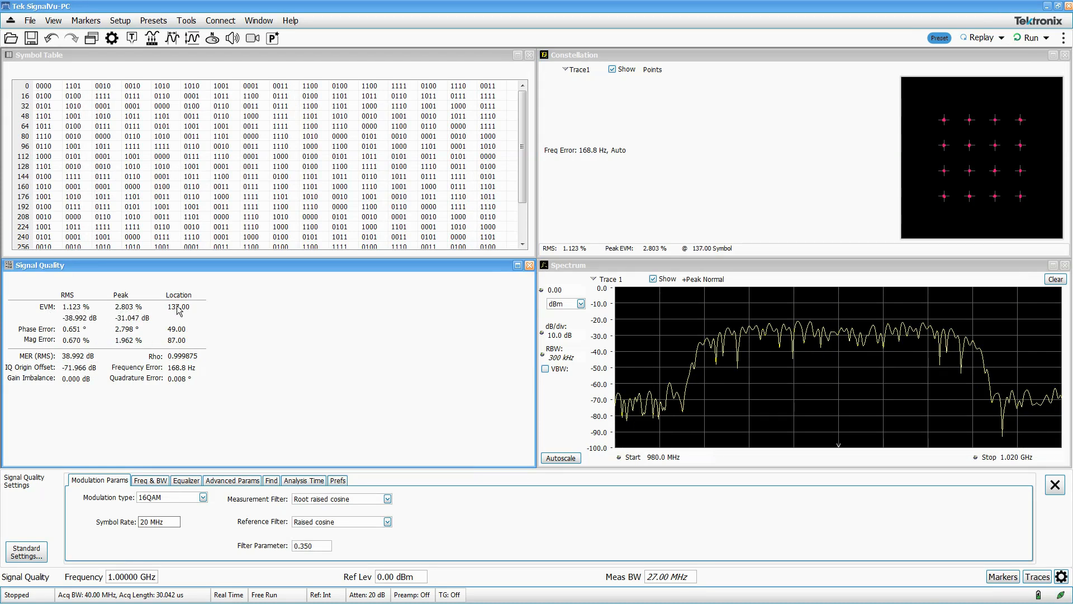
mouse_move(231, 315)
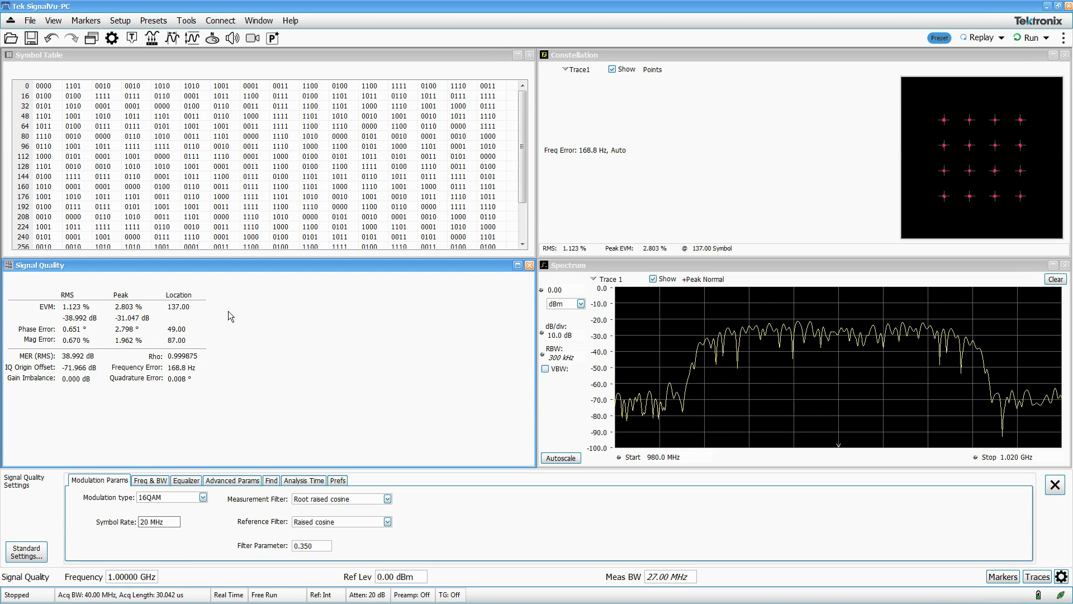
mouse_move(99, 314)
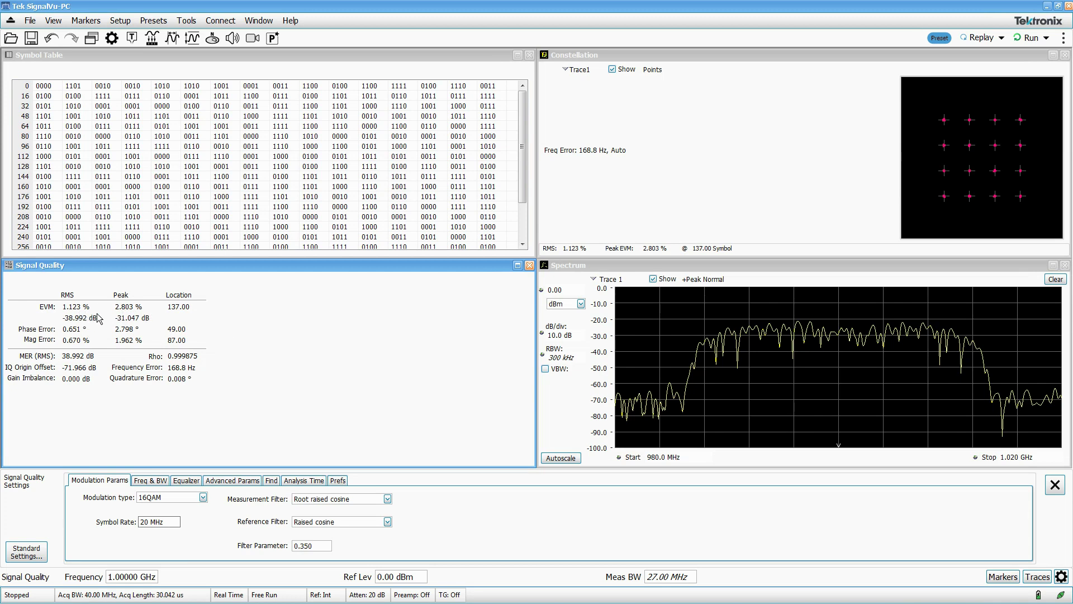
click(1032, 37)
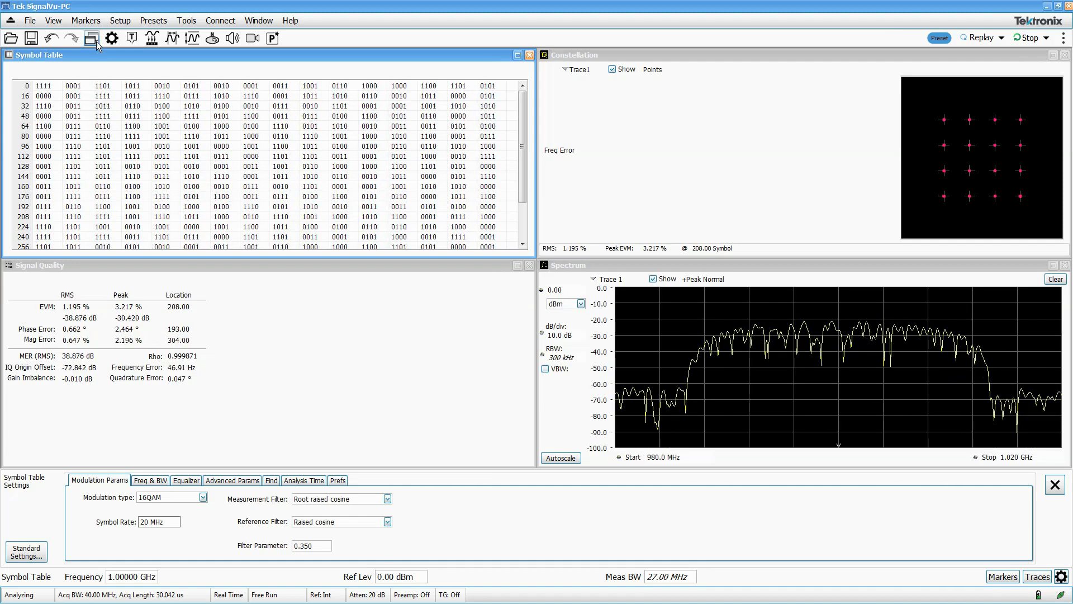
Step: Add a Time Overview display and set the analysis length to 480 symbols
click(92, 38)
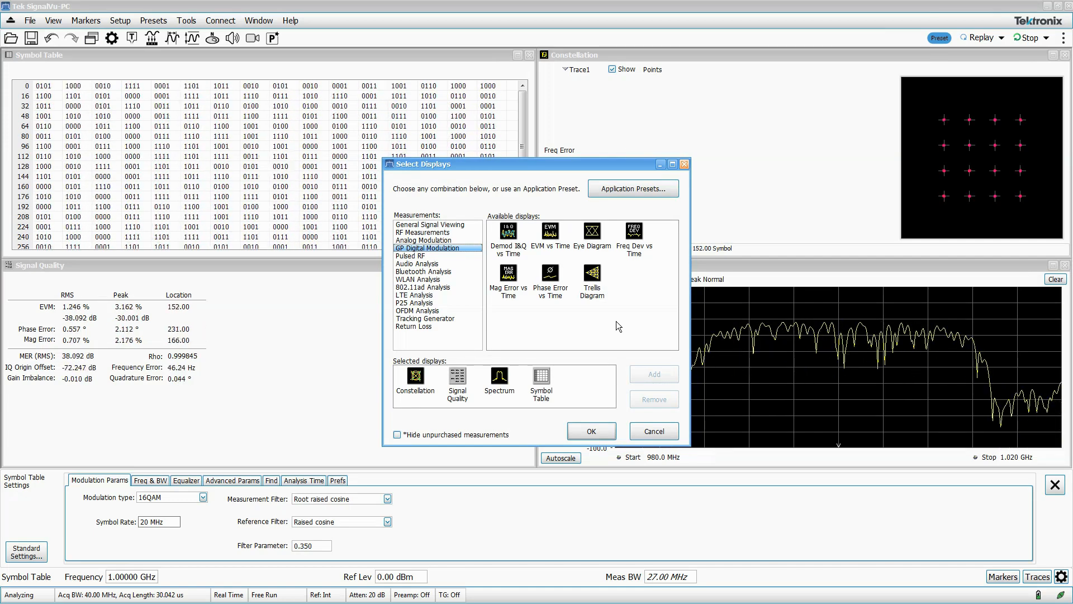
click(590, 431)
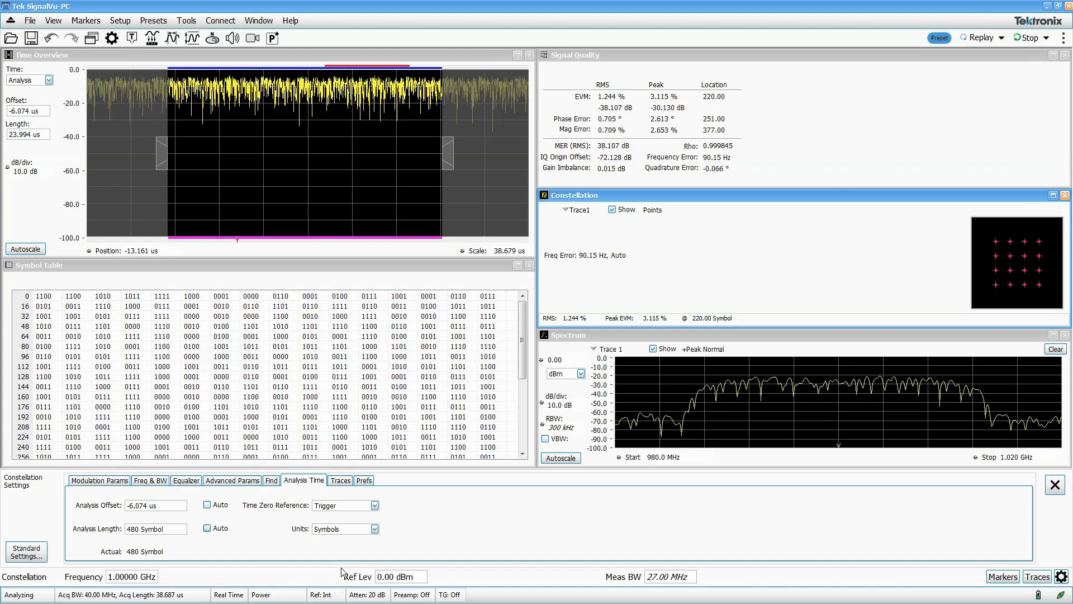
Step: Turn Burst Detection Mode on and move the Time Overview analysis region along the burst
click(151, 38)
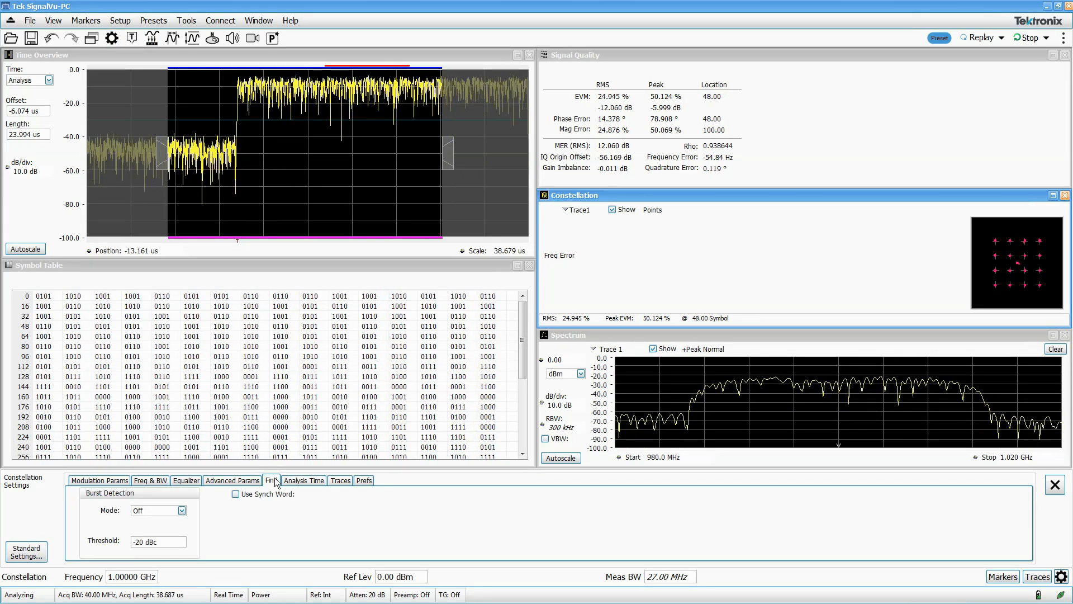
click(181, 510)
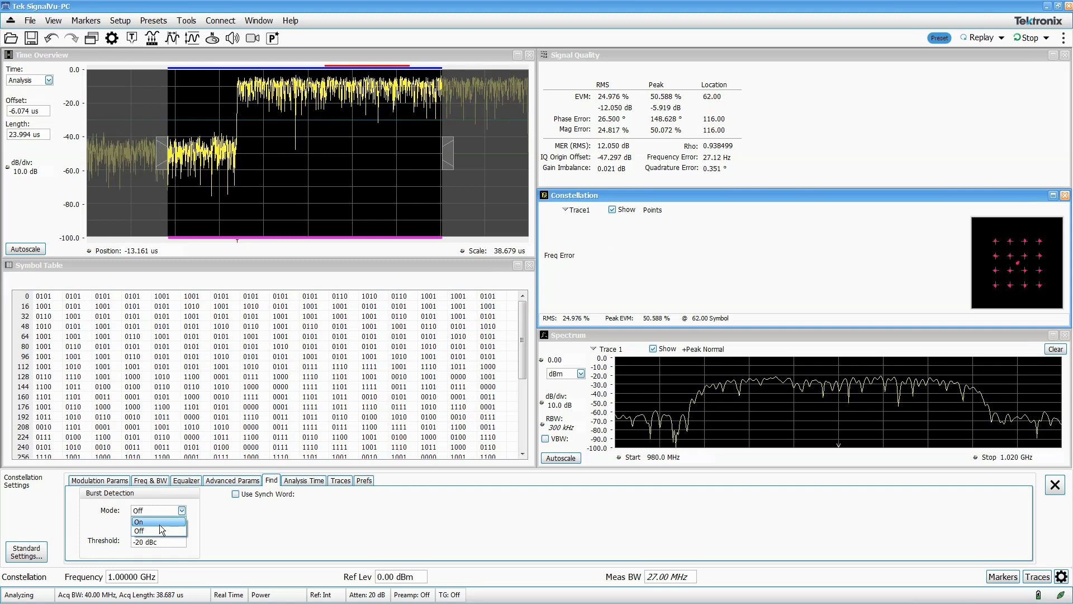
click(138, 522)
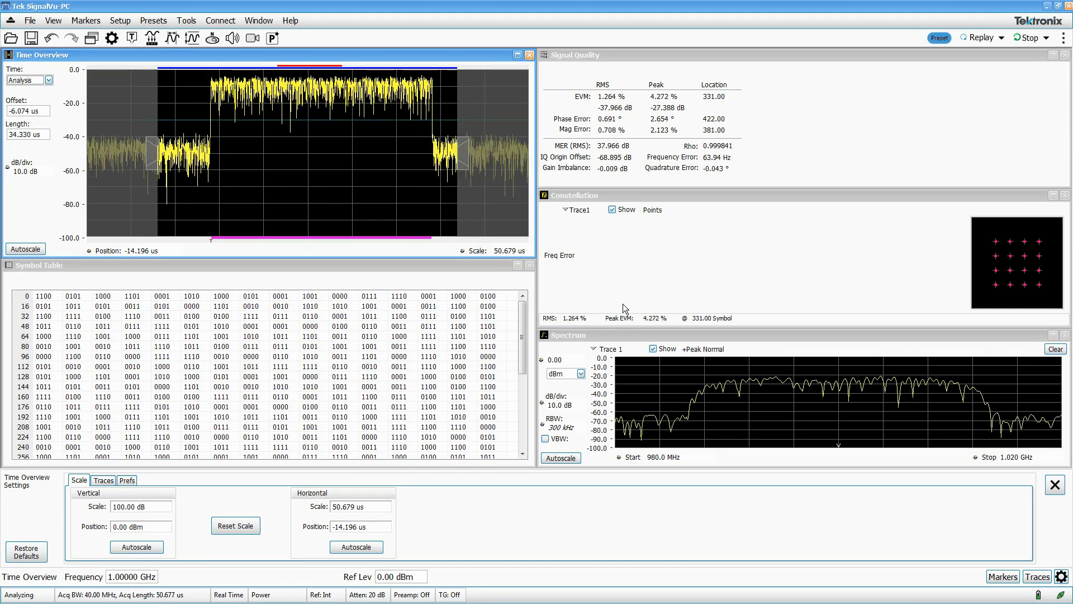
click(577, 194)
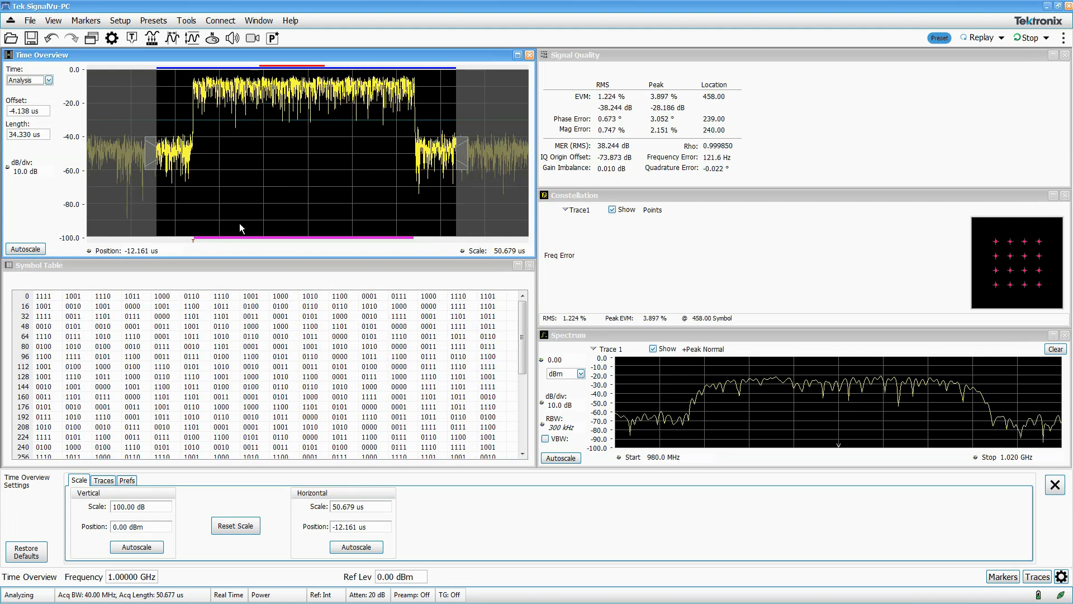
click(578, 194)
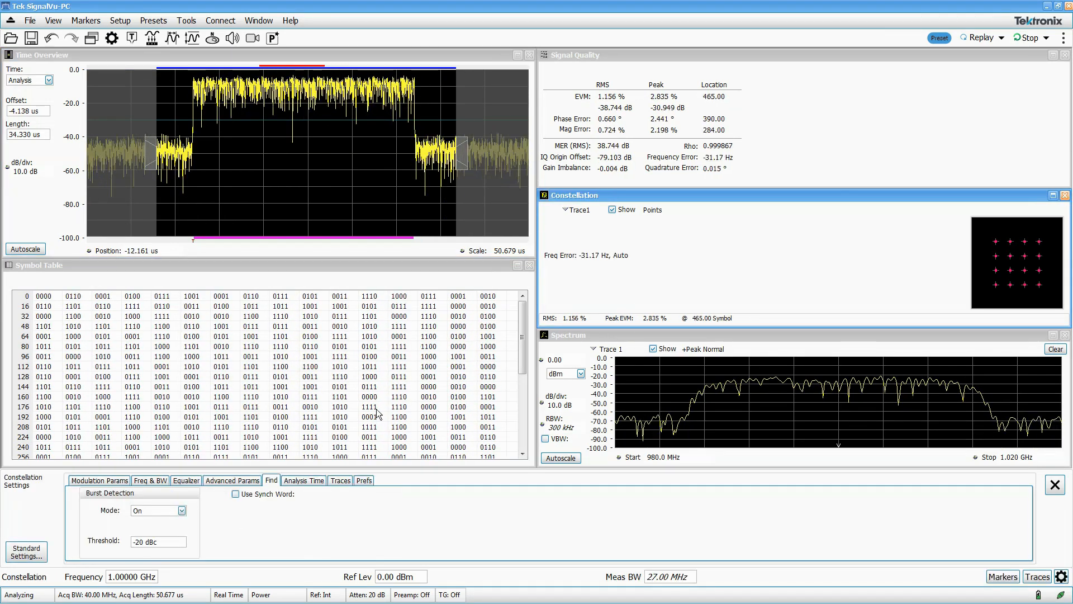
Step: Try the equalizer with 4 taps per symbol and 1E-07 convergence, then switch equalization off again
click(186, 480)
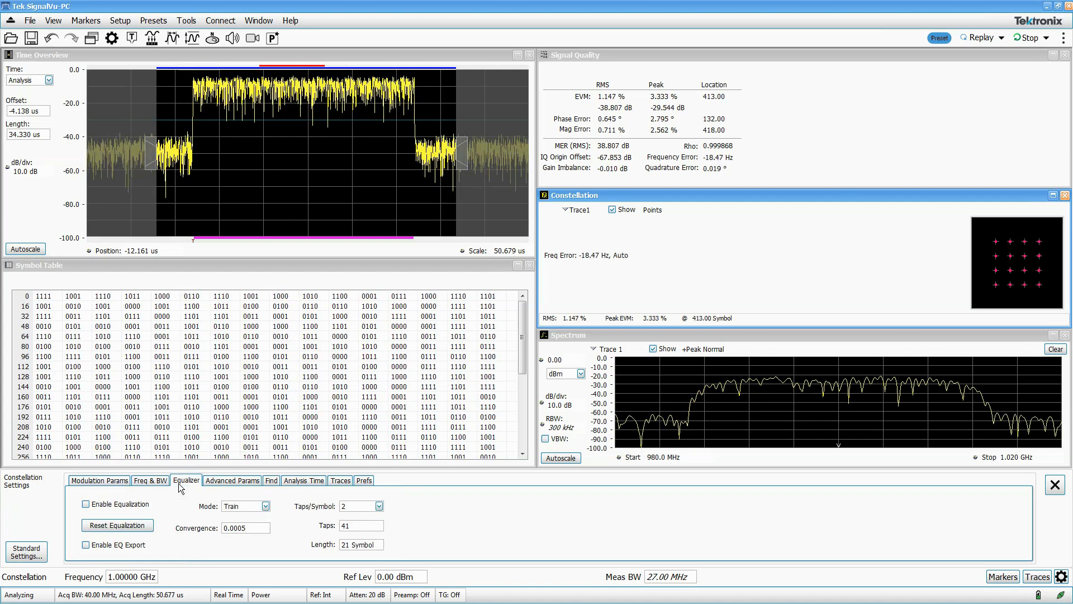
click(86, 504)
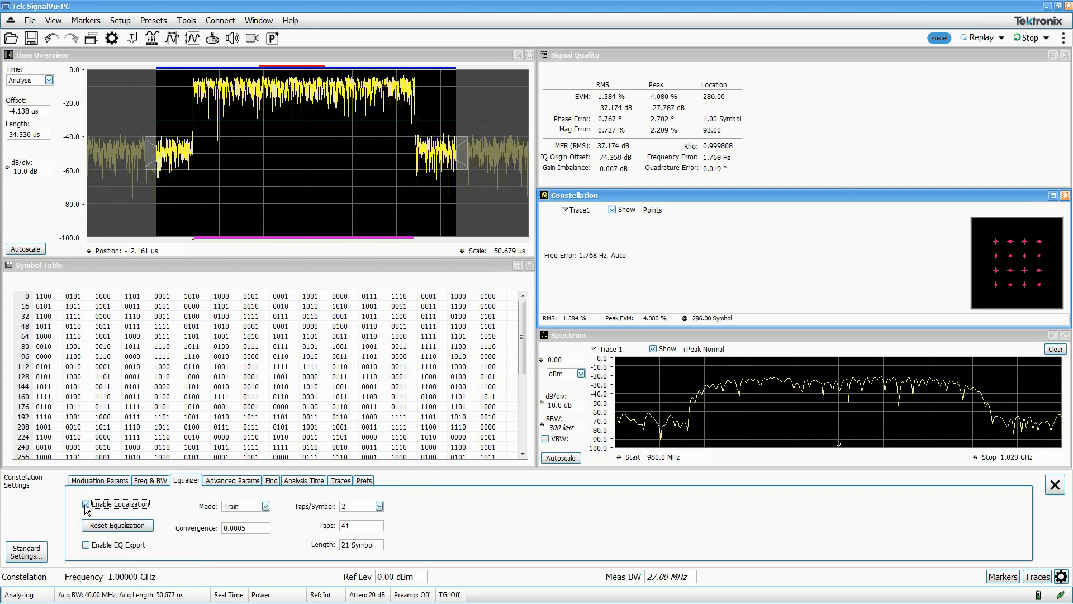
click(86, 504)
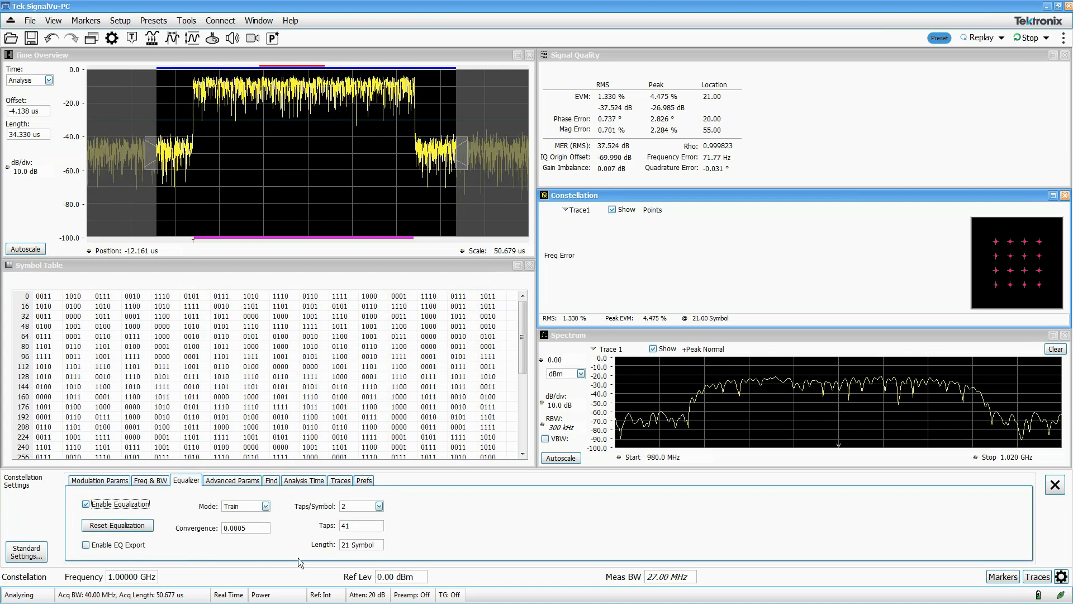
click(378, 505)
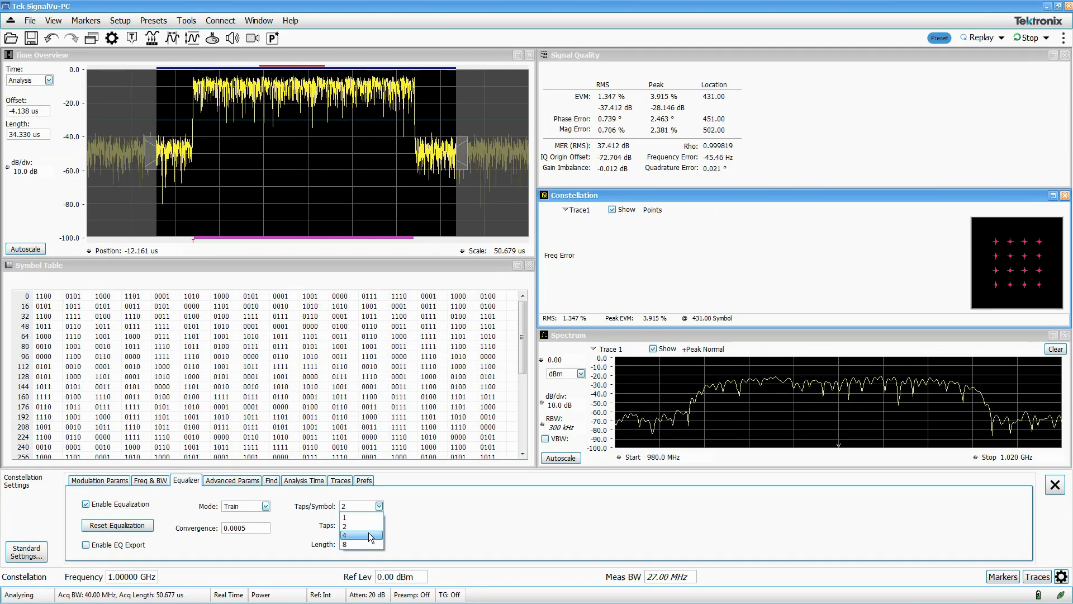
click(346, 536)
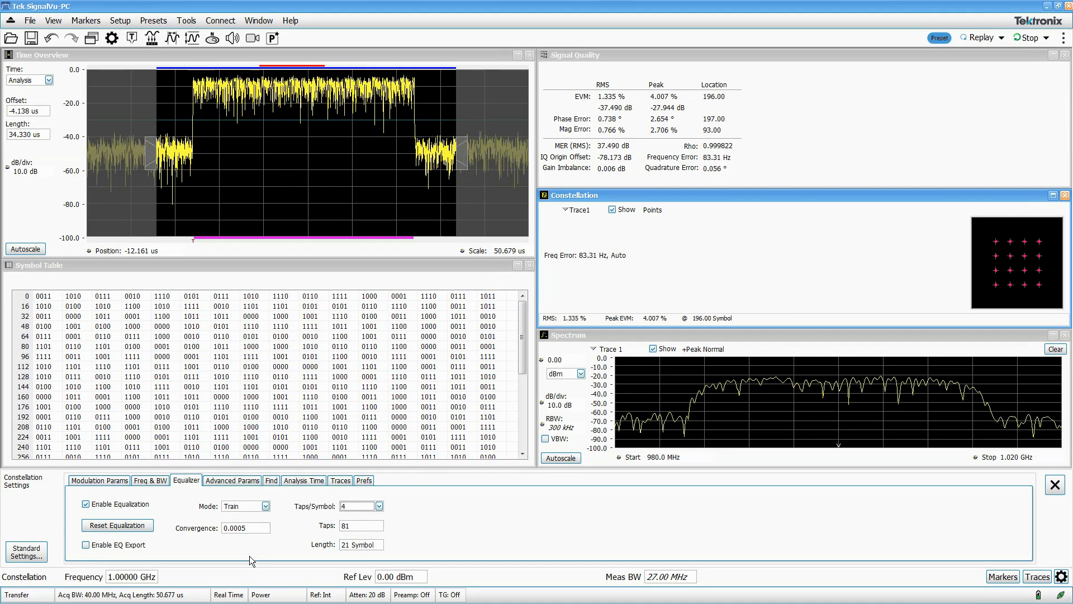
triple_click(236, 527)
text(1E-07)
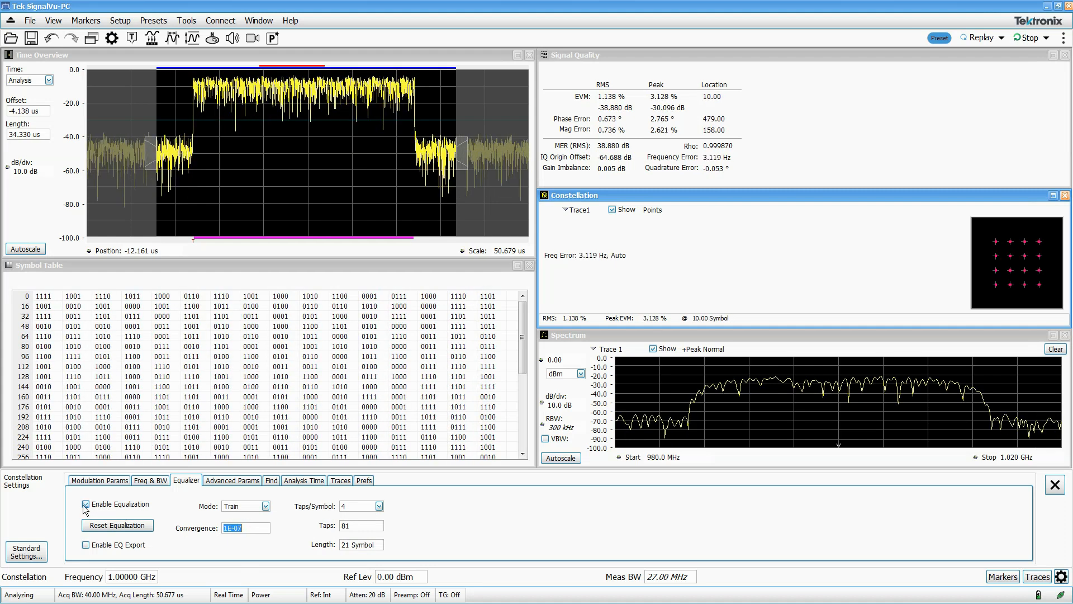
click(86, 505)
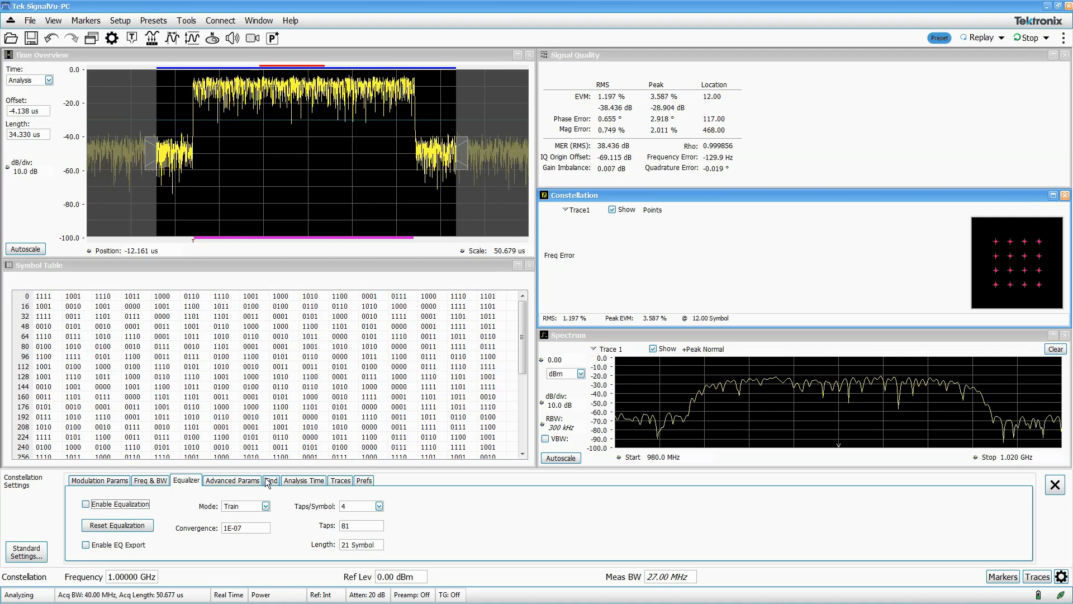
click(271, 480)
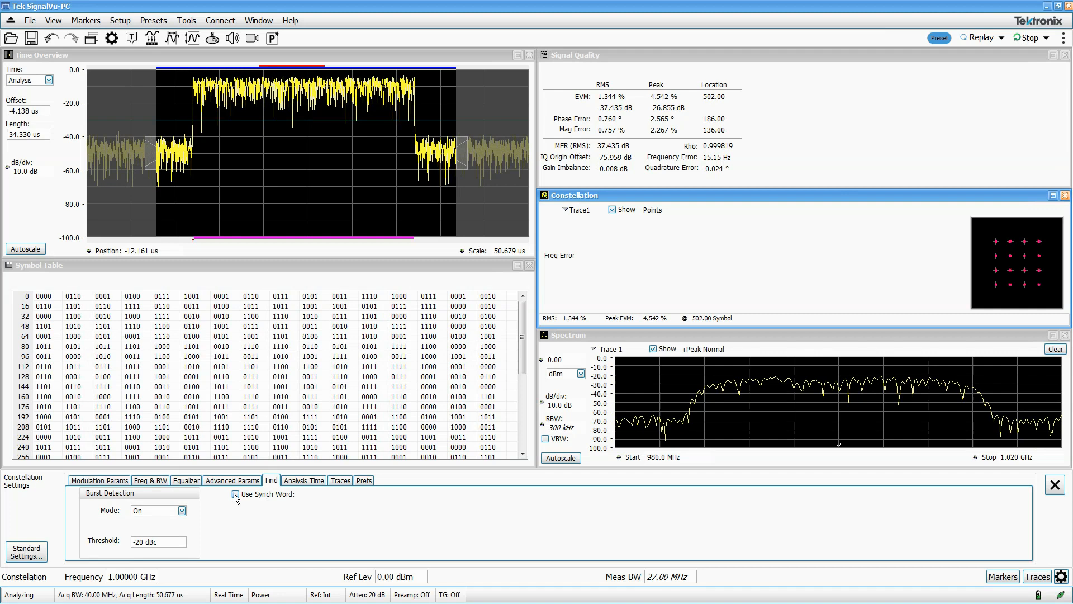
click(235, 493)
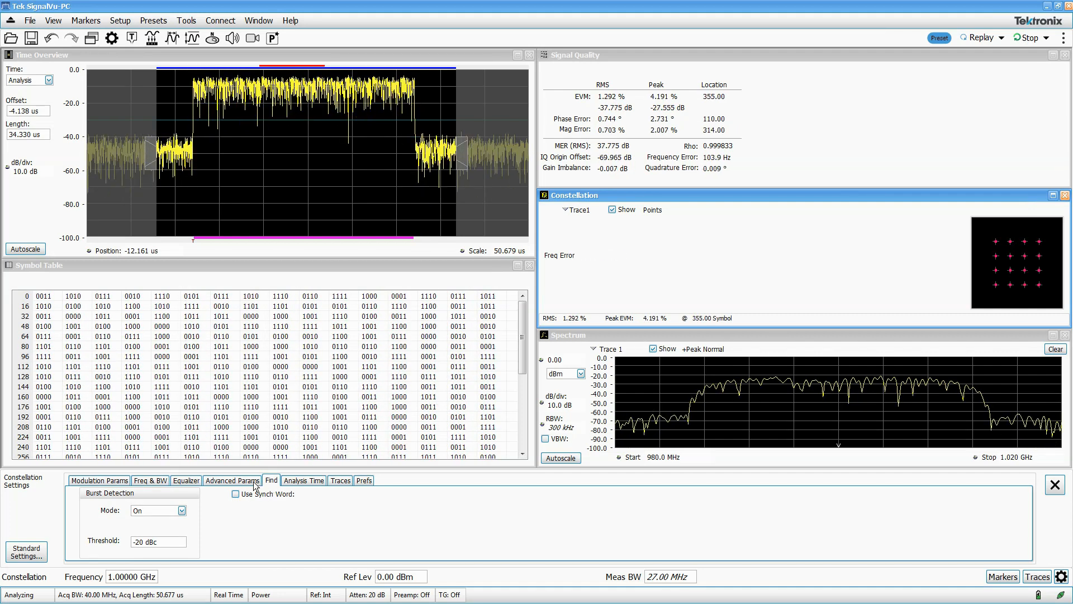
click(236, 493)
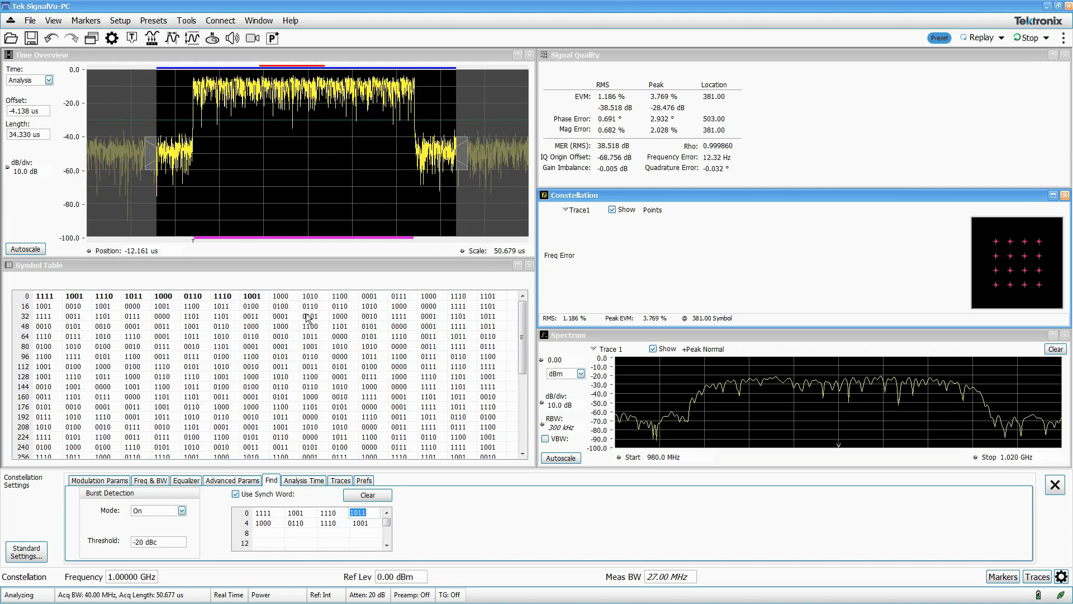
scroll(down, 3)
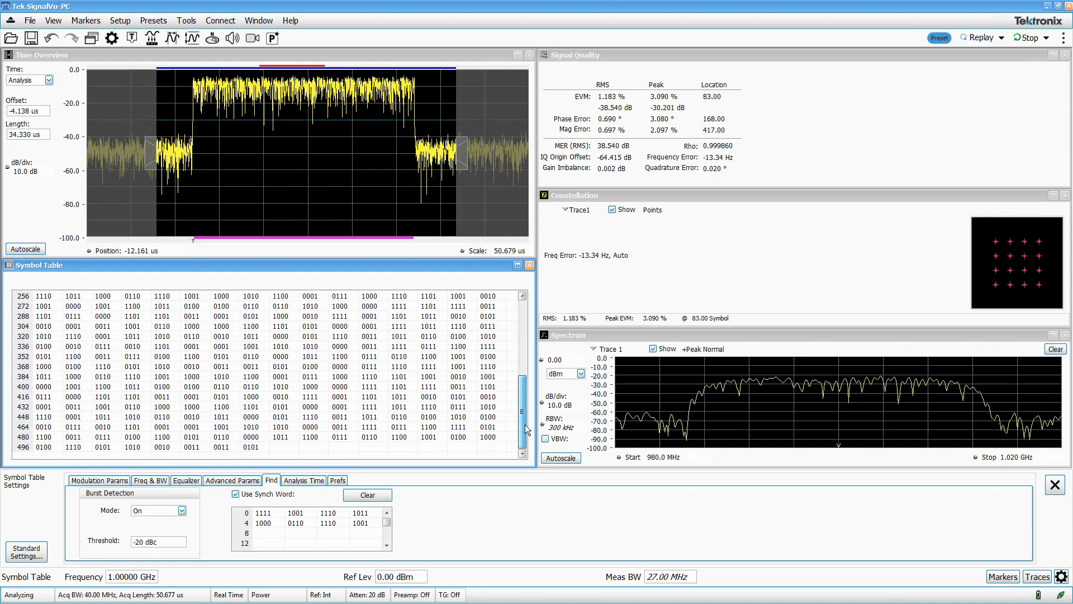